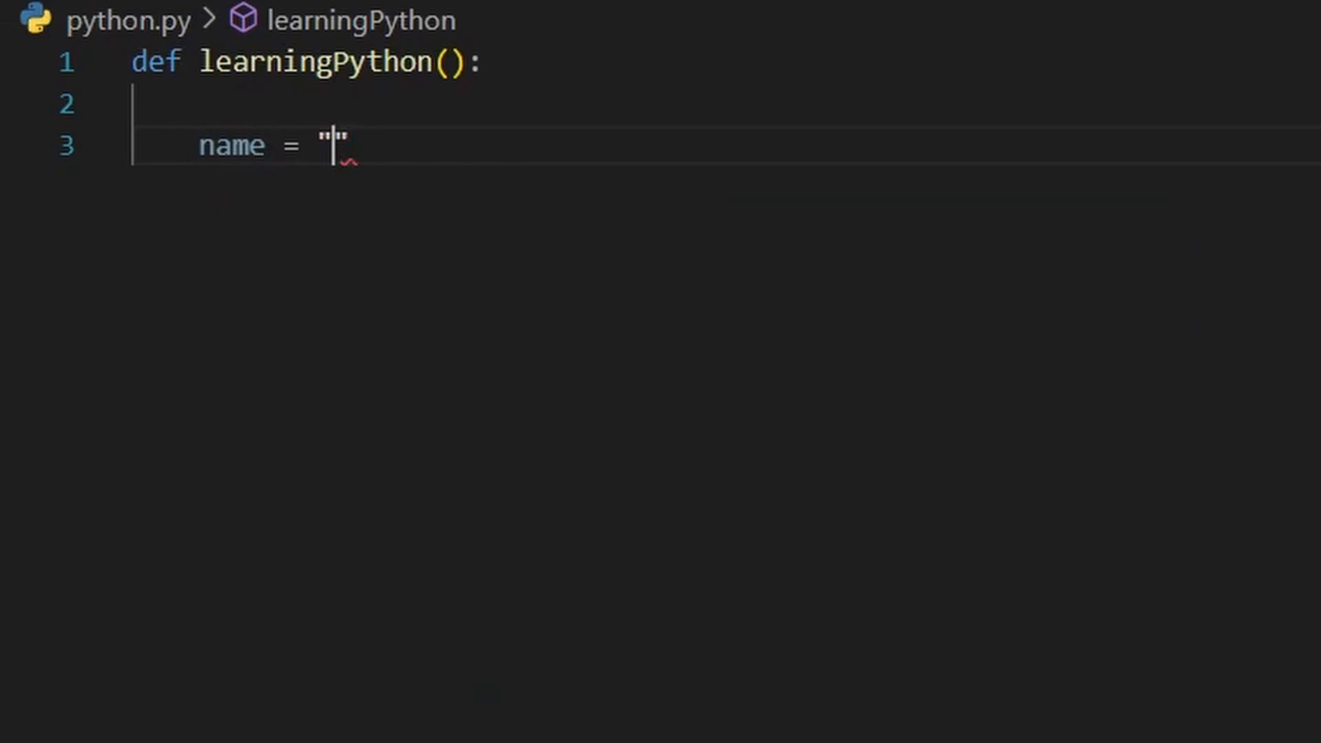
type("MyName")
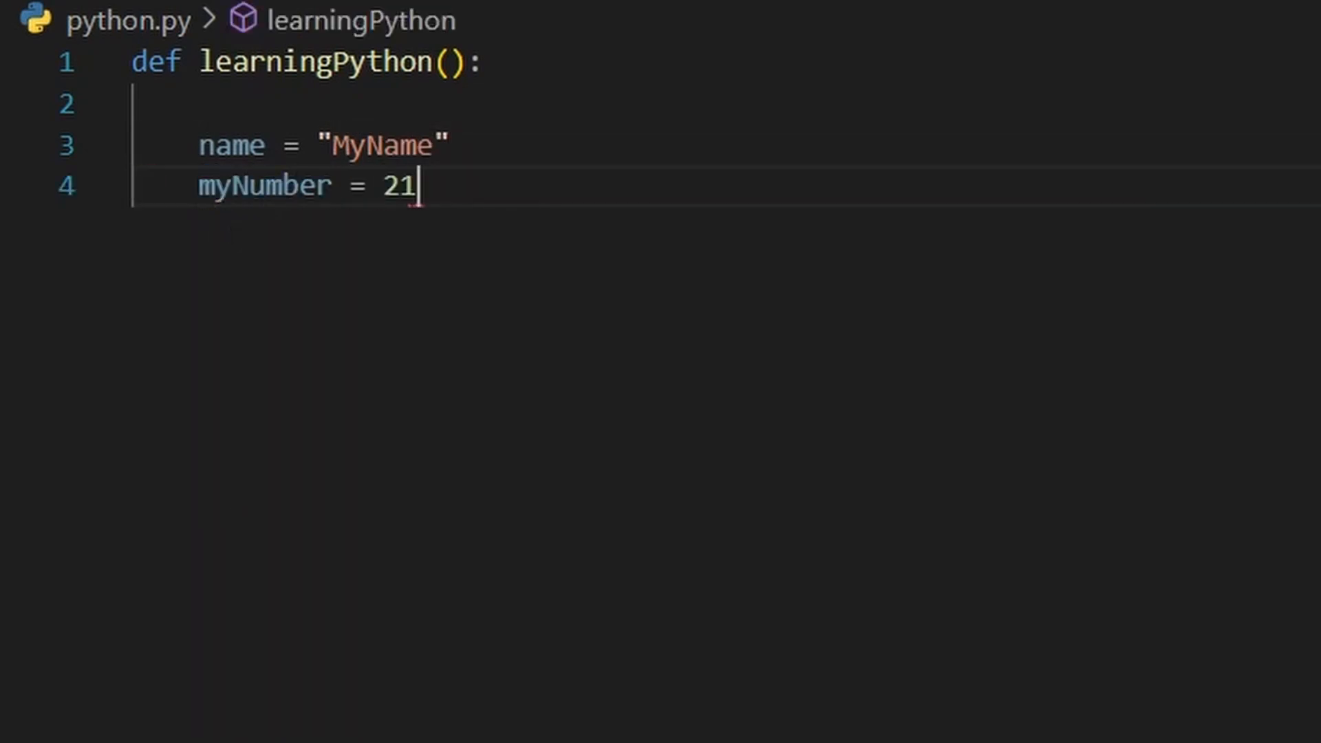
type("myDecNumber = 32.12")
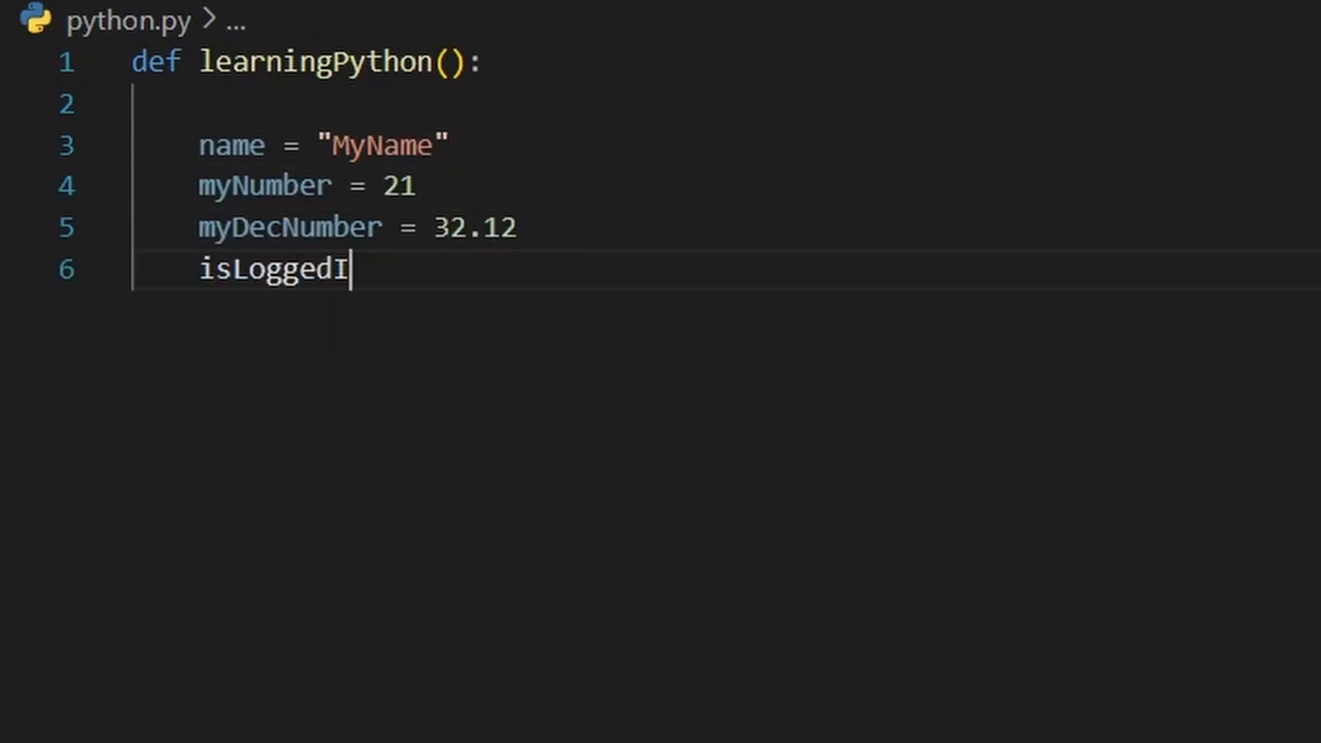
type("n = True")
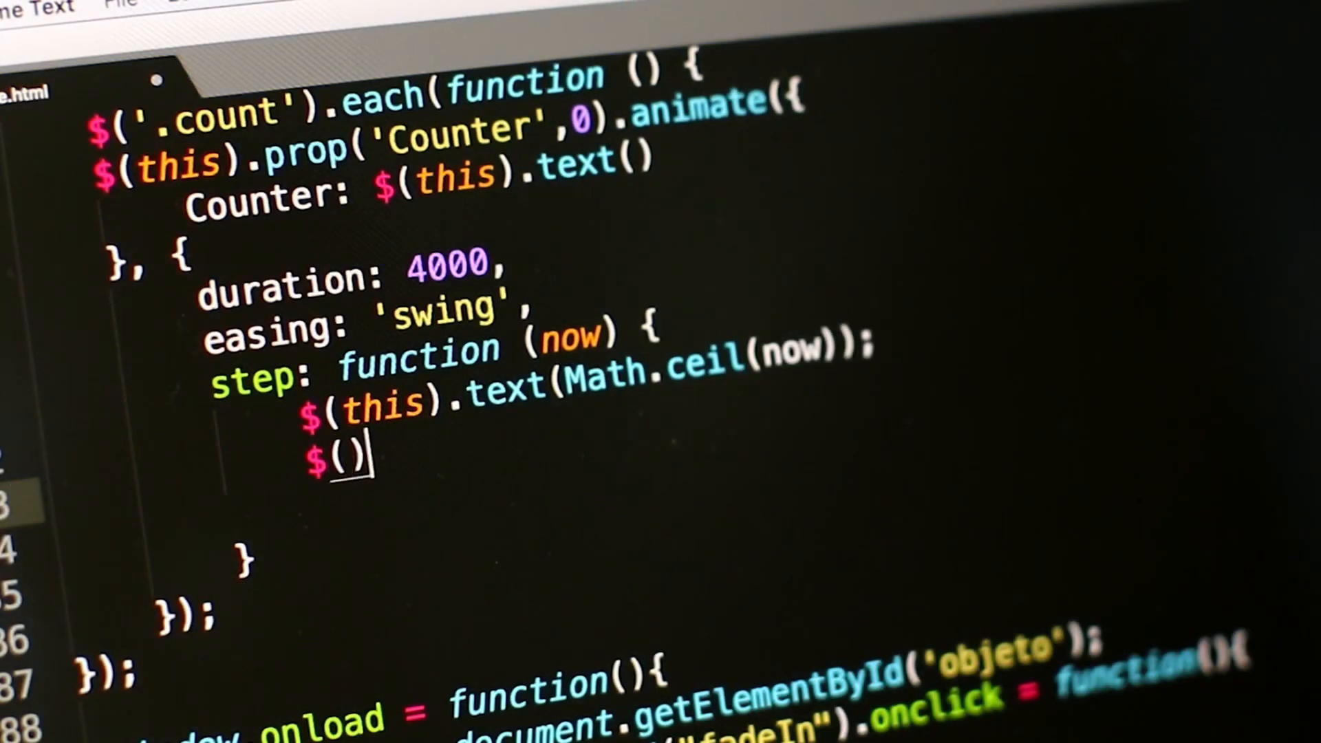
type("this")
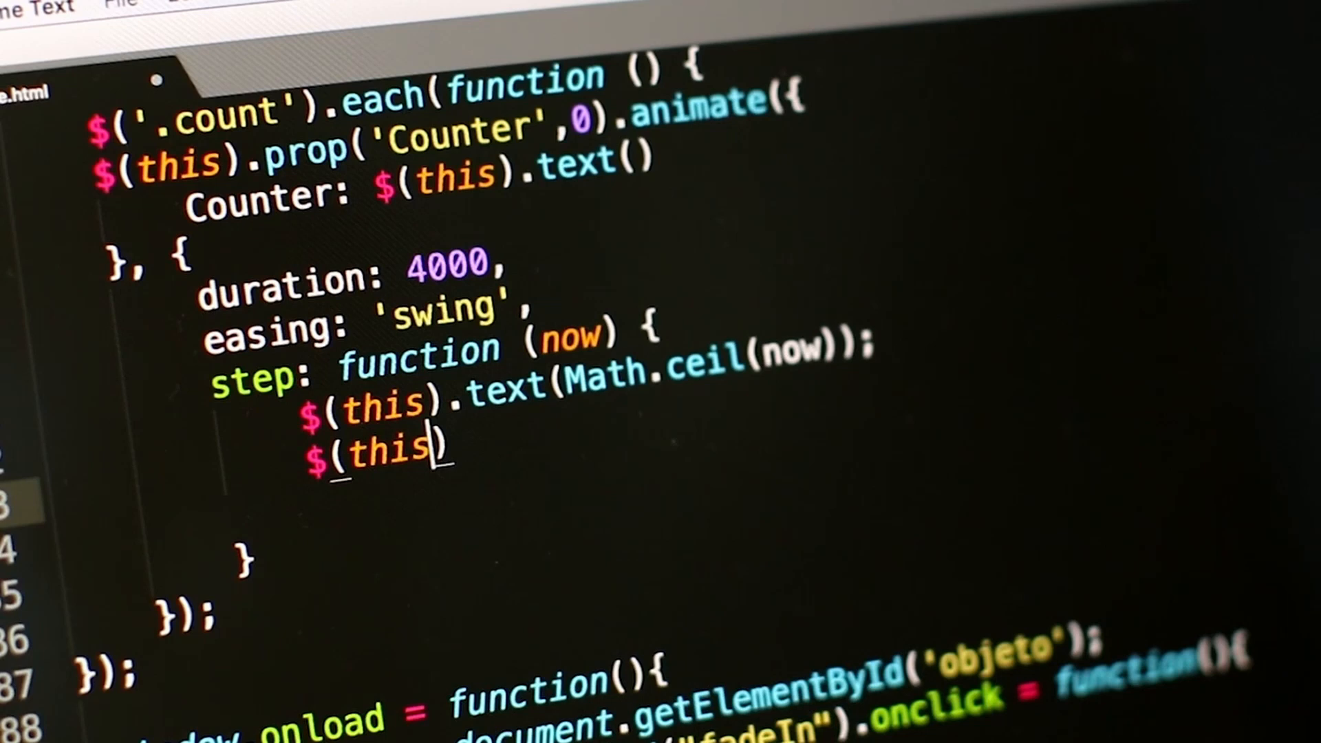